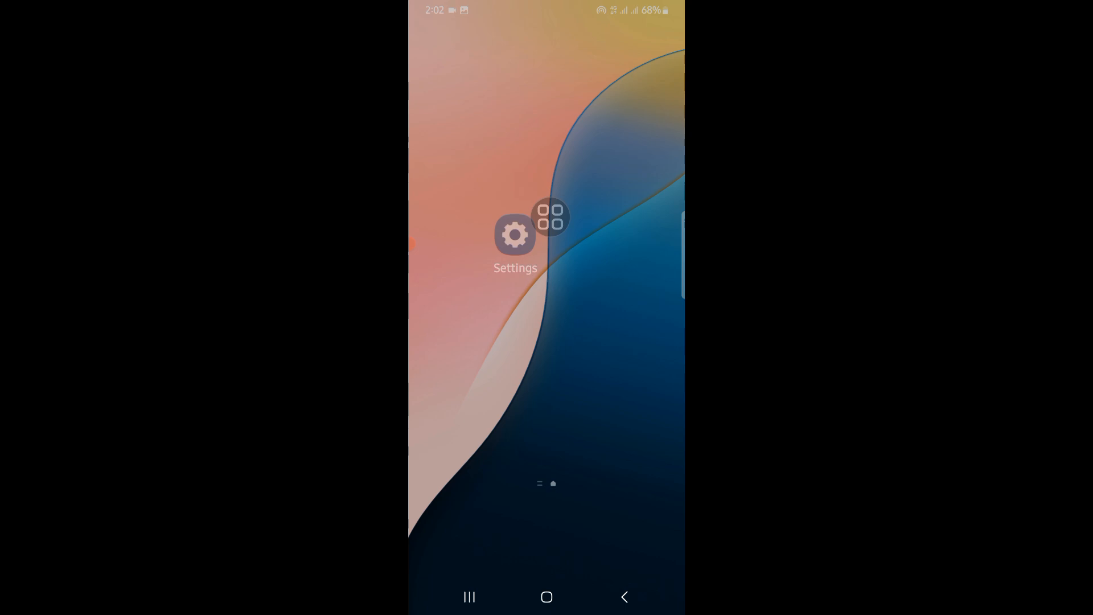
Launch WhatsApp from the app search and reach its Settings page via the three-dot menu
left_click(550, 217)
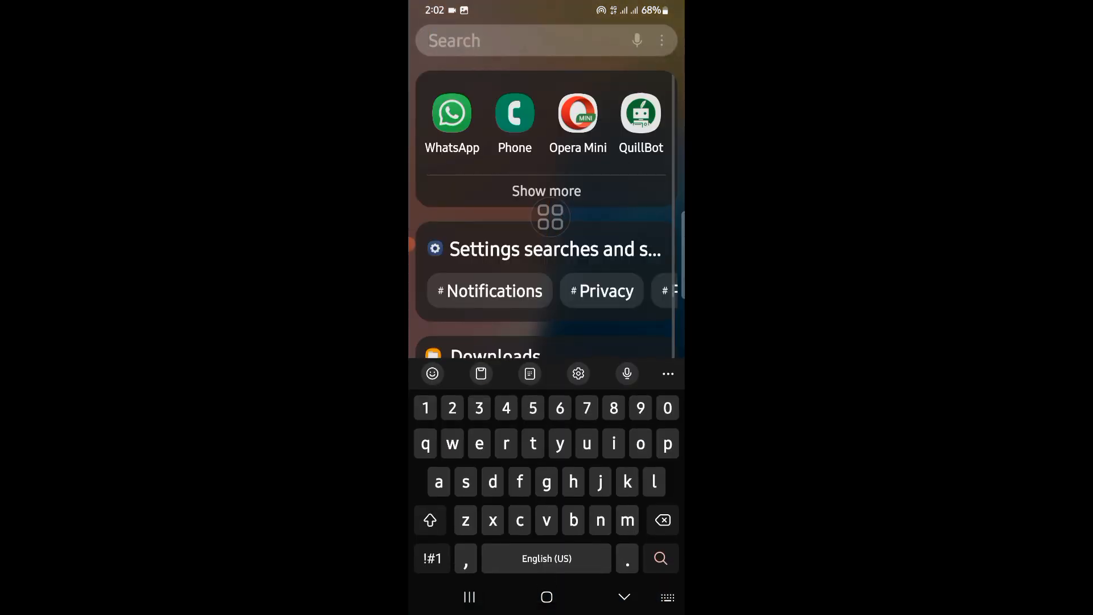
left_click(451, 123)
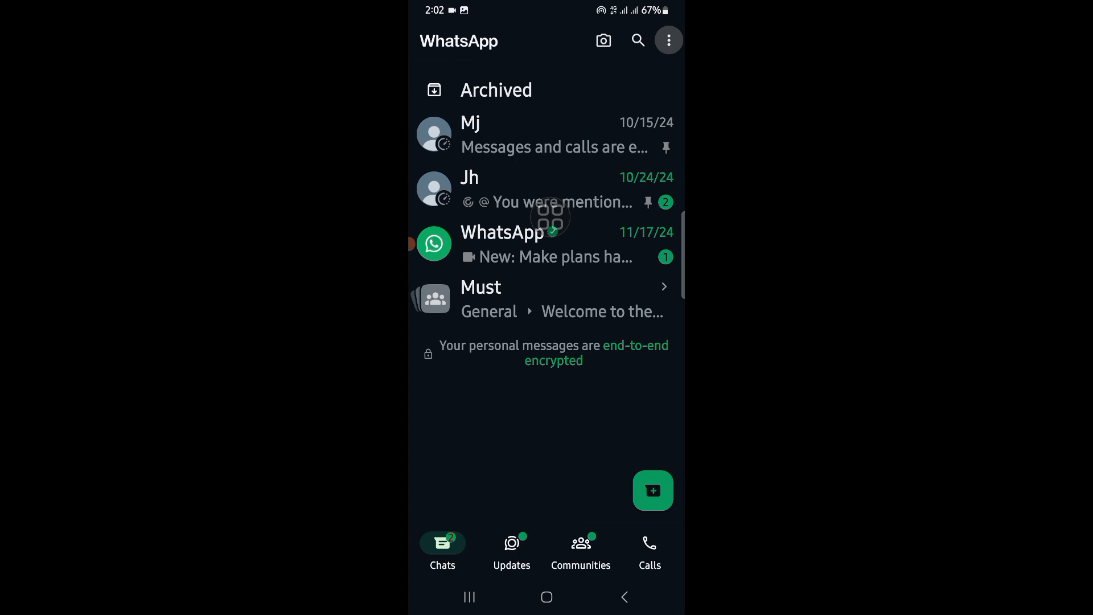
left_click(667, 40)
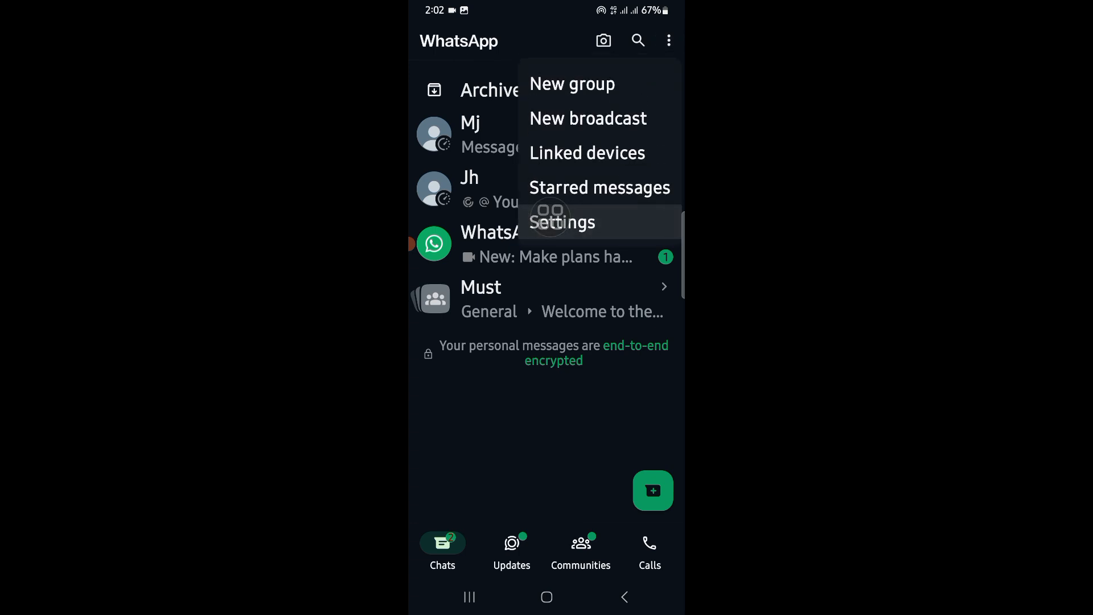
left_click(561, 222)
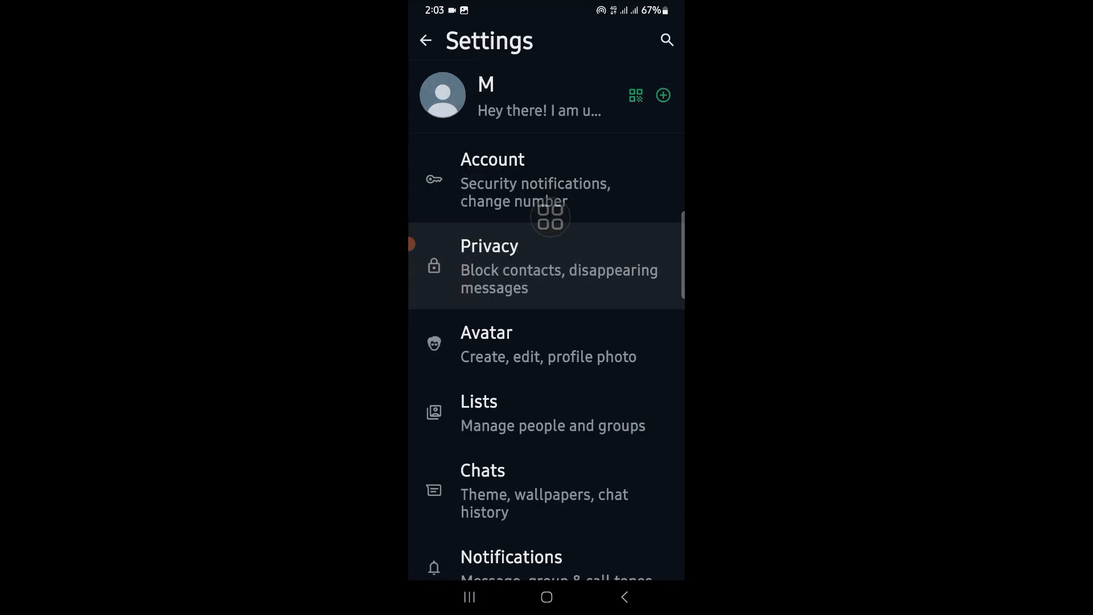
Switch off the Read receipts toggle in Privacy settings
left_click(490, 266)
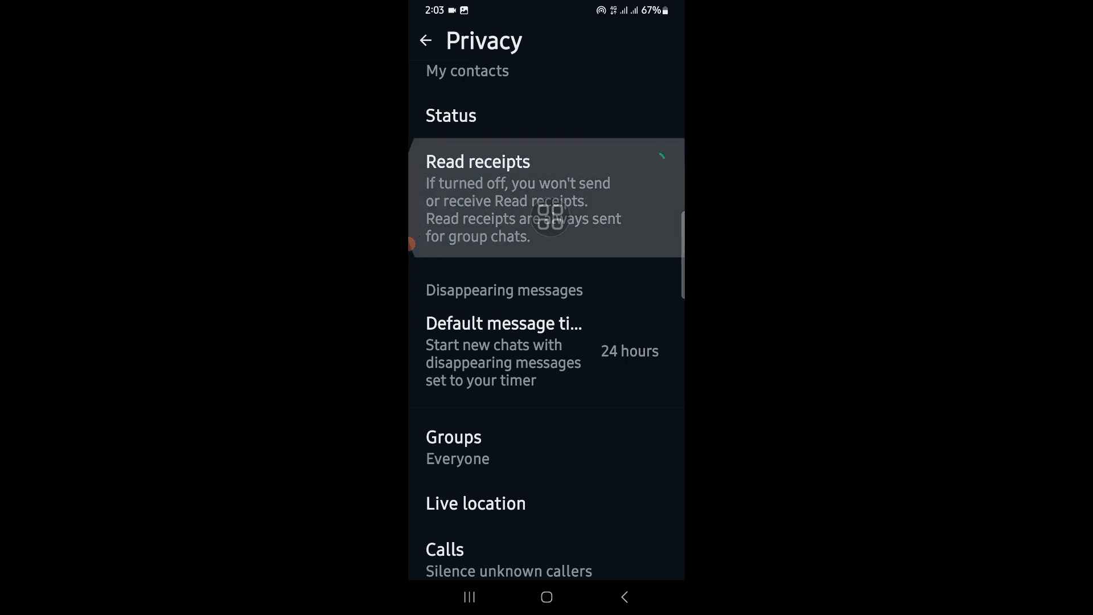
left_click(647, 160)
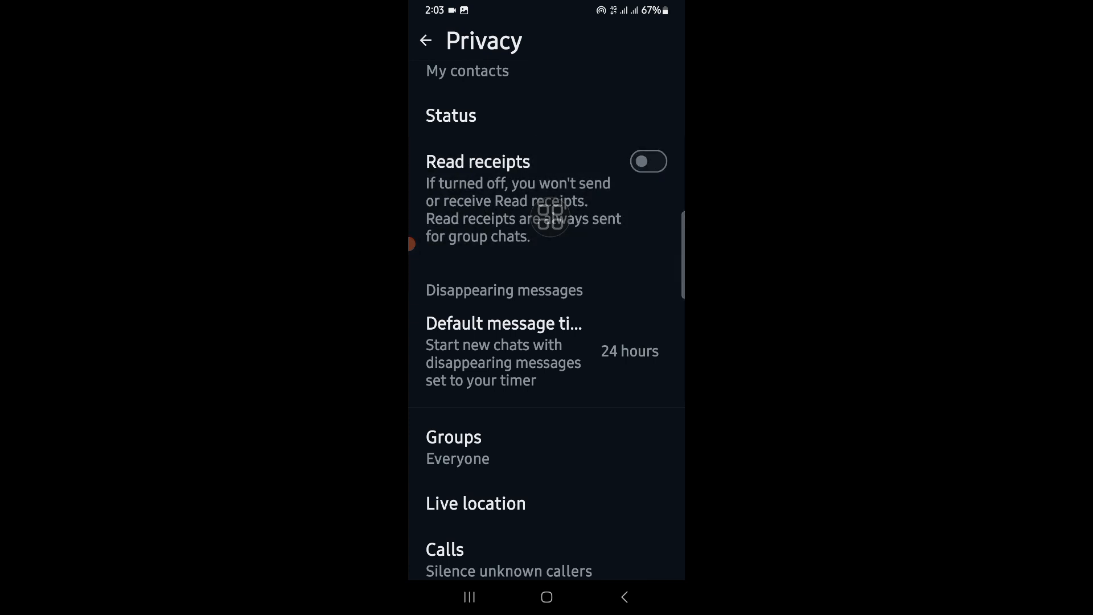